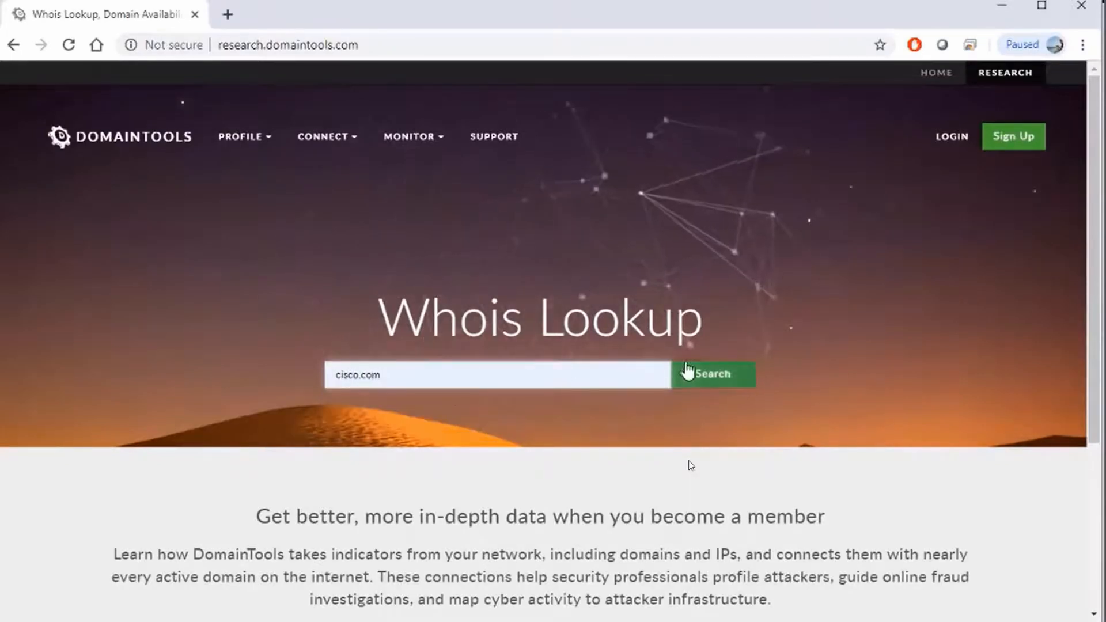
Run the Whois search for cisco.com, revealing registrant Cisco Technology Inc. and registrar MarkMonitor.
{"action": "left_click", "coordinate": [713, 374]}
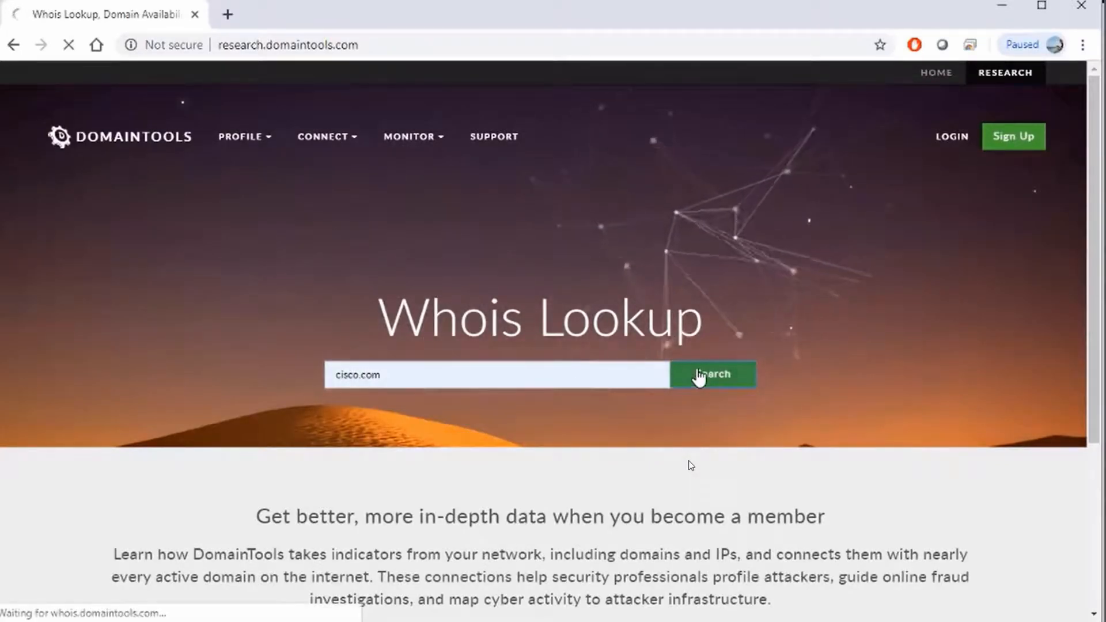
{"action": "left_click", "coordinate": [712, 374]}
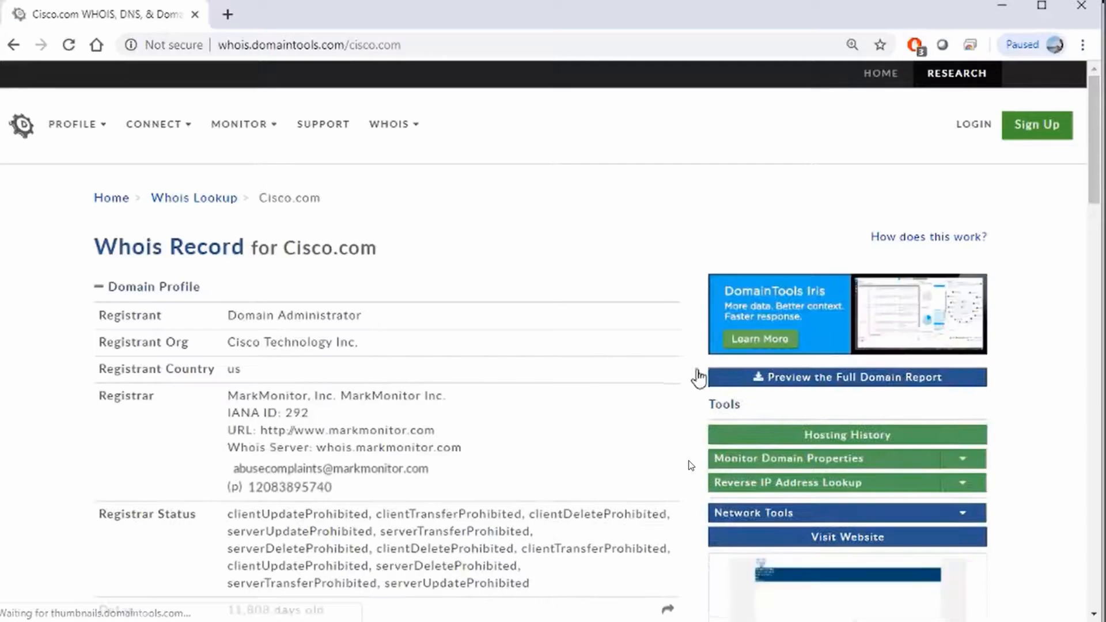
{"action": "scroll", "scroll_direction": "down", "scroll_amount": 3}
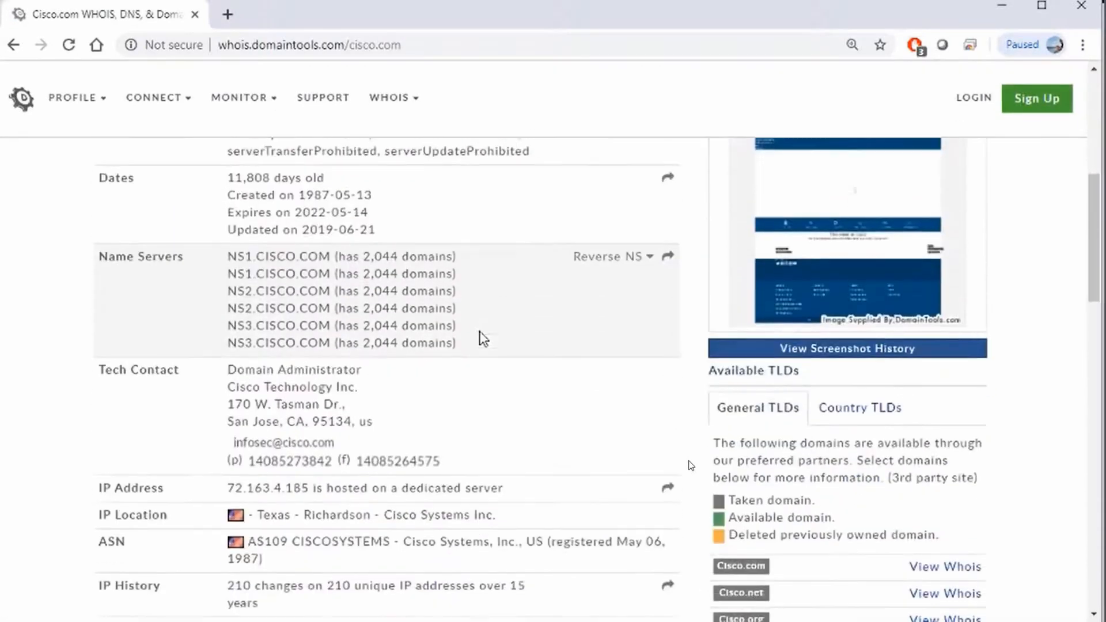
{"action": "scroll", "scroll_direction": "down", "scroll_amount": 3}
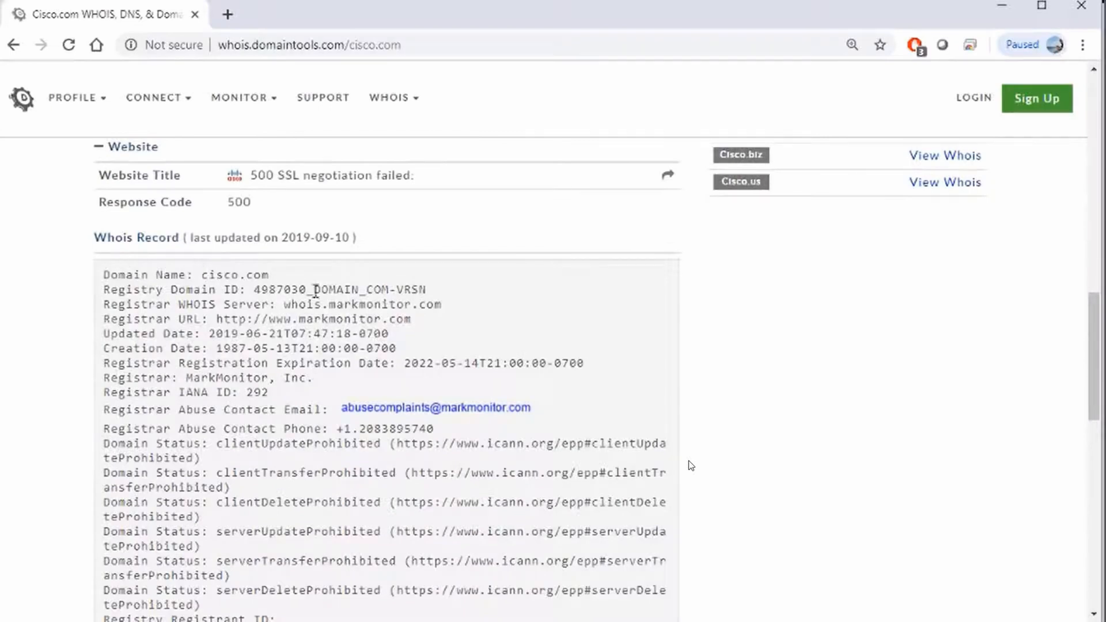
{"action": "mouse_move", "coordinate": [338, 350]}
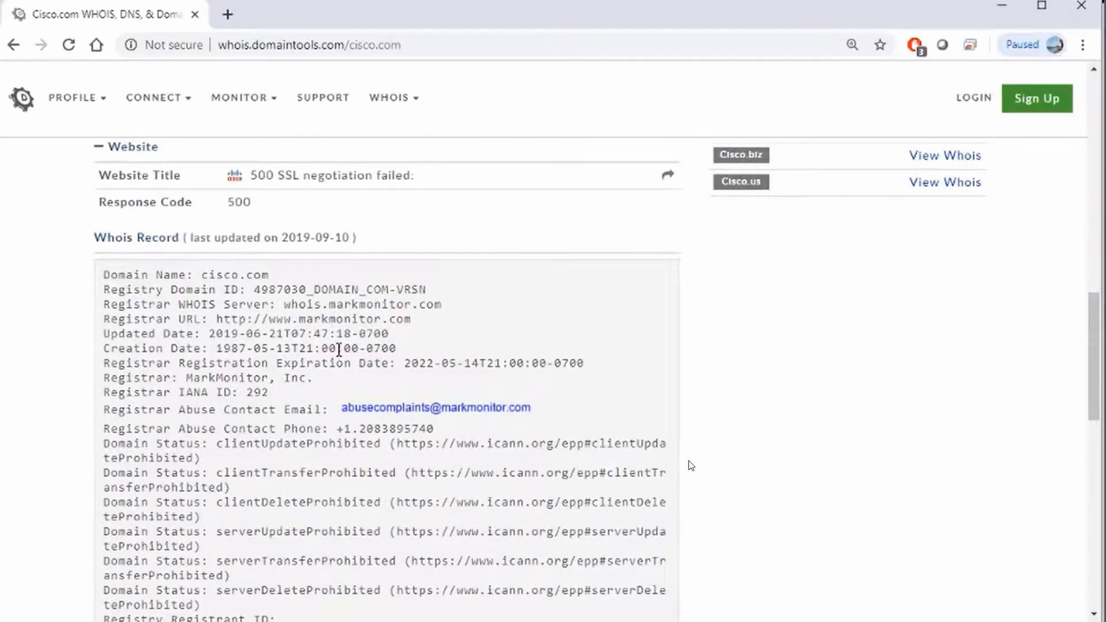
{"action": "scroll", "scroll_direction": "down", "scroll_amount": 3}
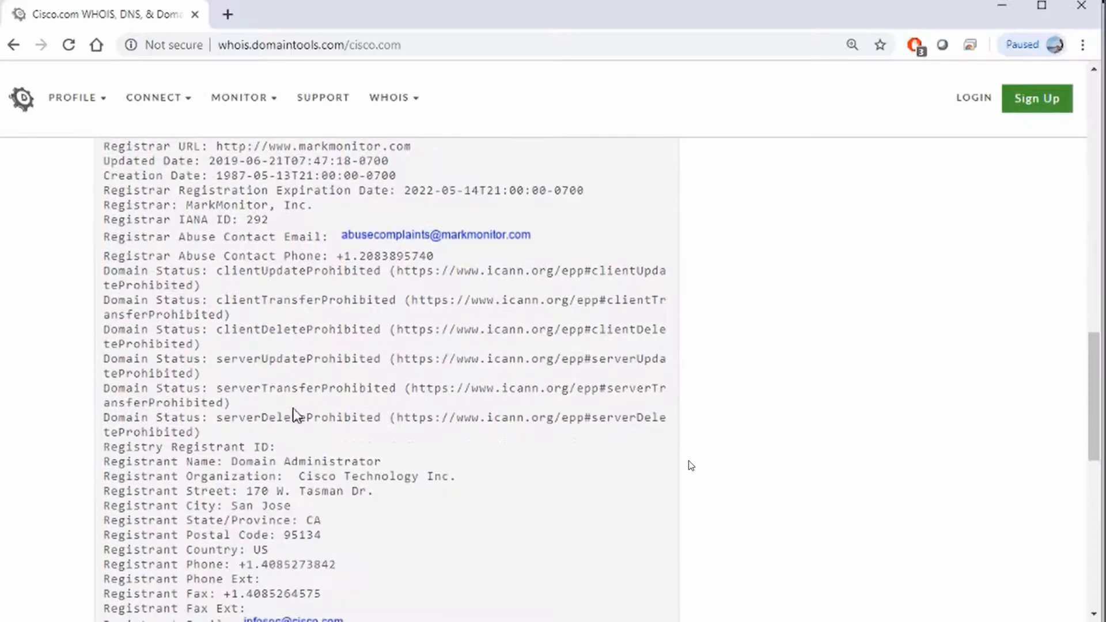
{"action": "scroll", "scroll_direction": "down", "scroll_amount": 3}
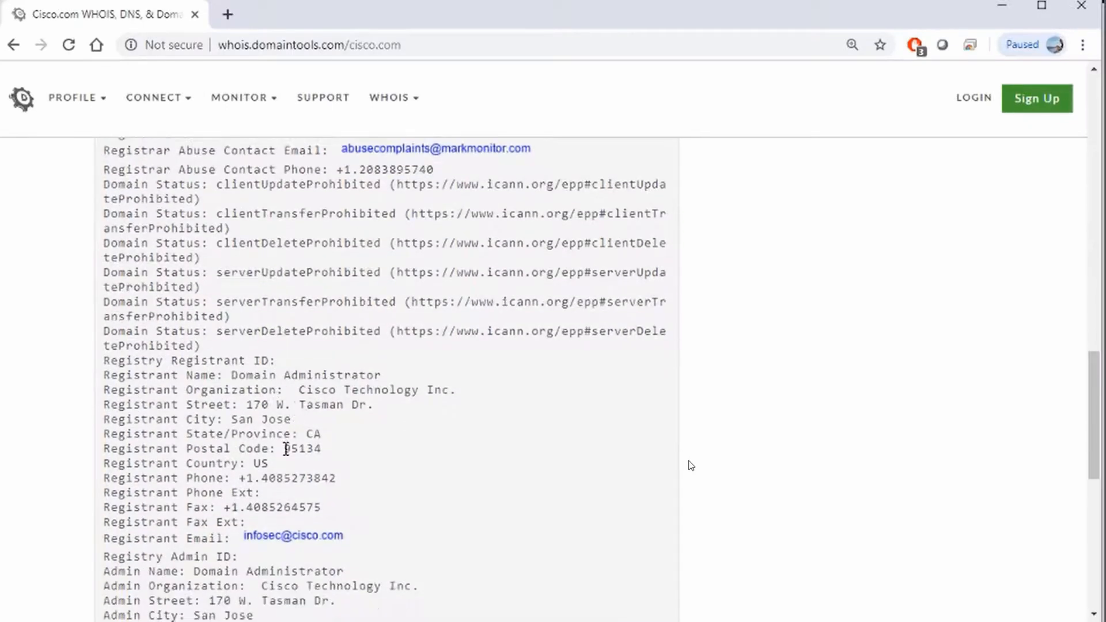
{"action": "scroll", "scroll_direction": "down", "scroll_amount": 3}
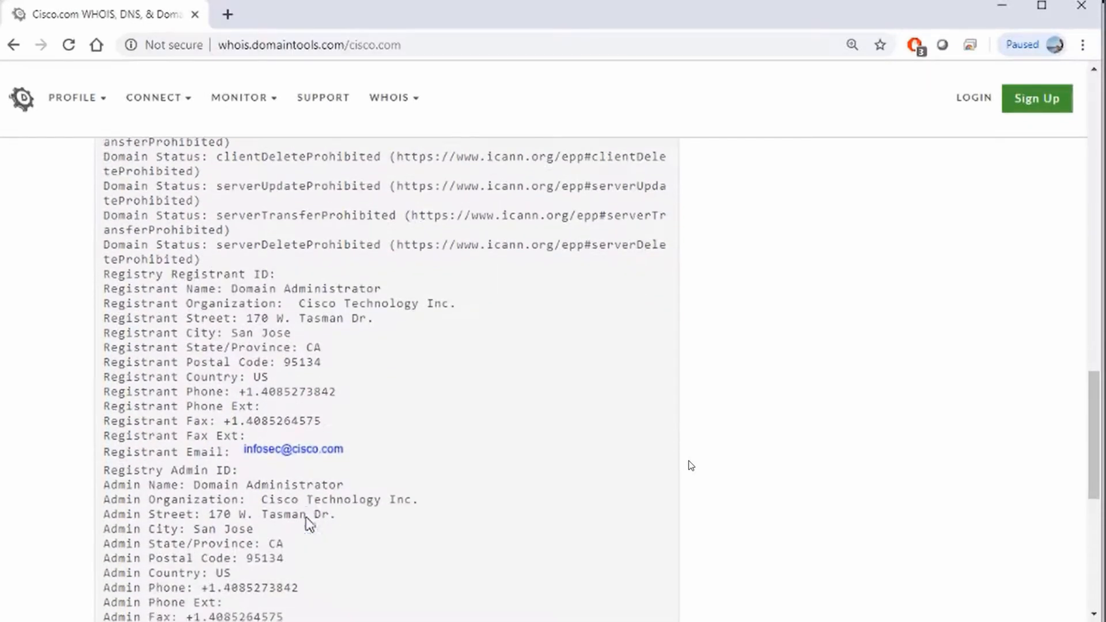
{"action": "mouse_move", "coordinate": [296, 470]}
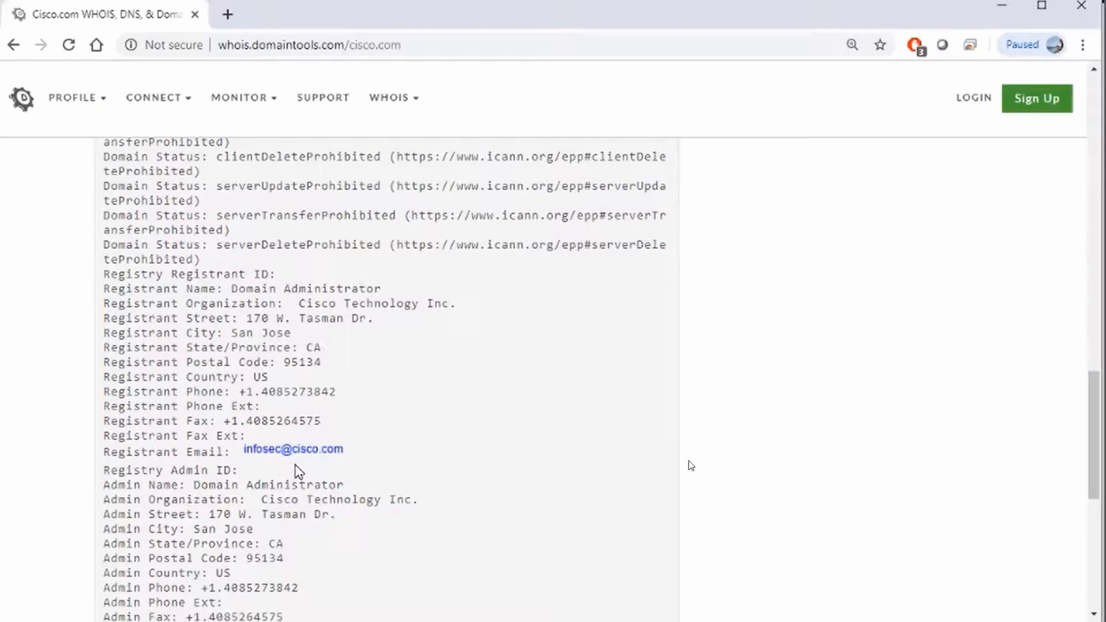
{"action": "scroll", "scroll_direction": "down", "scroll_amount": 3}
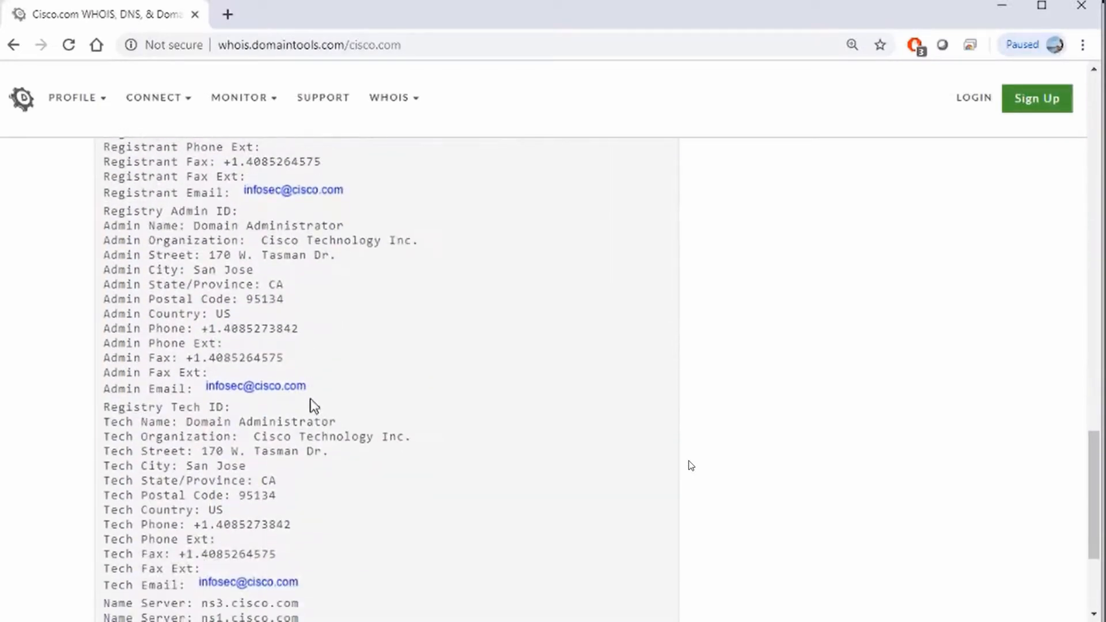
{"action": "scroll", "scroll_direction": "down", "scroll_amount": 3}
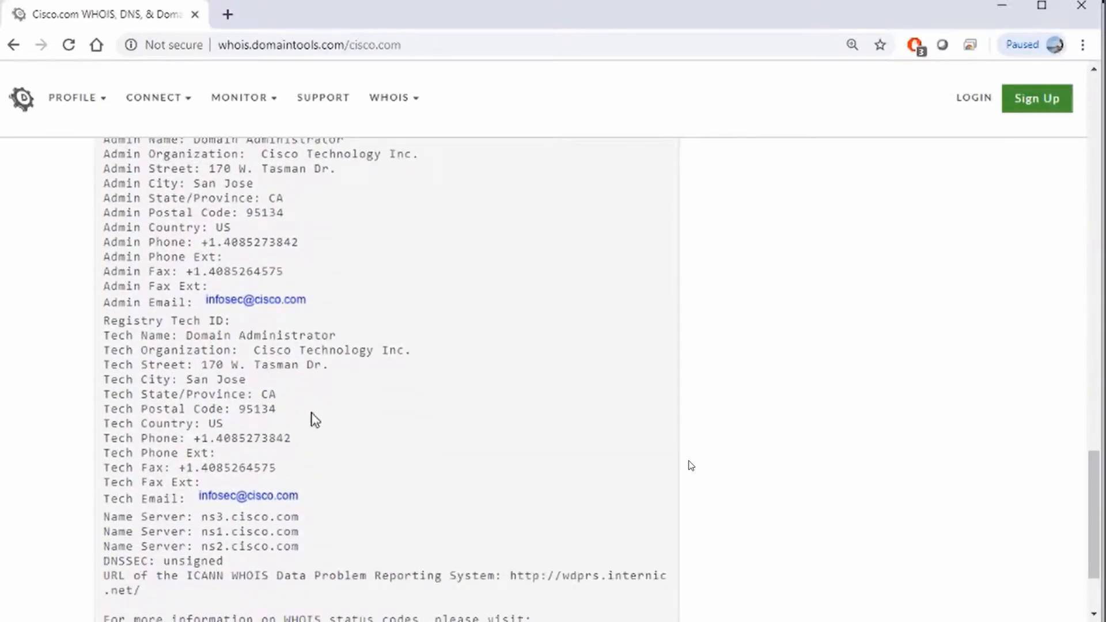
{"action": "mouse_move", "coordinate": [704, 281]}
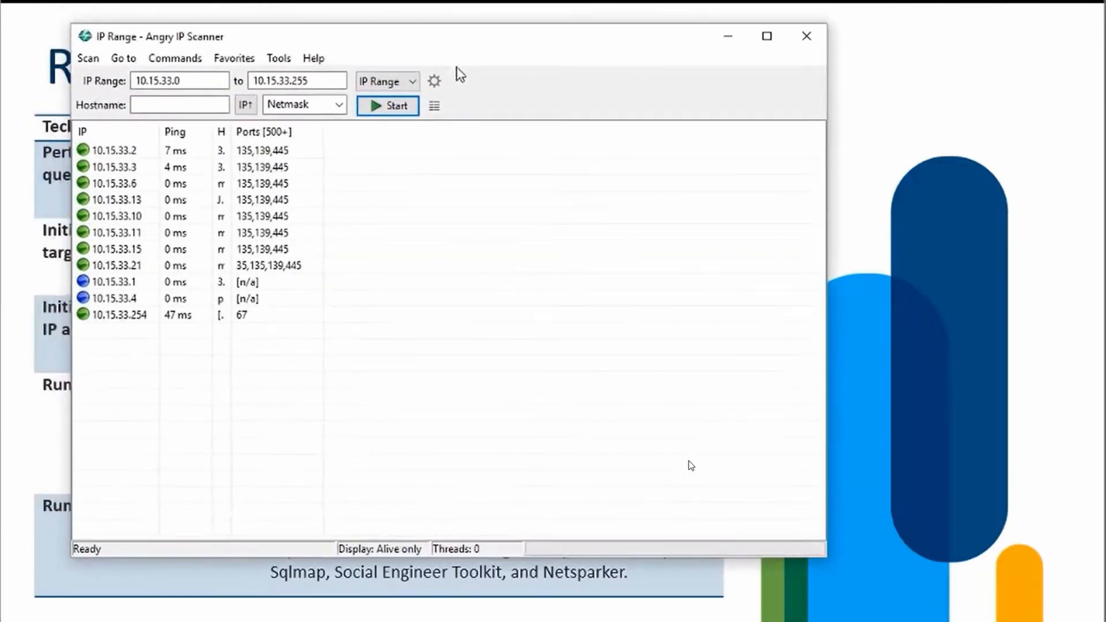
{"action": "left_click", "coordinate": [176, 199]}
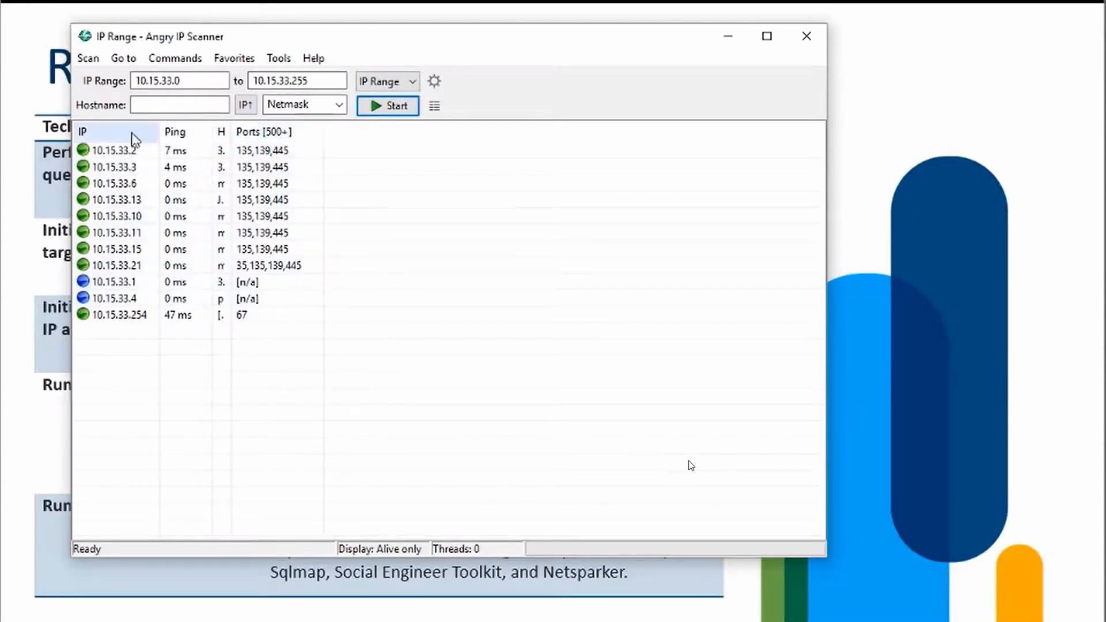
{"action": "left_click", "coordinate": [120, 315]}
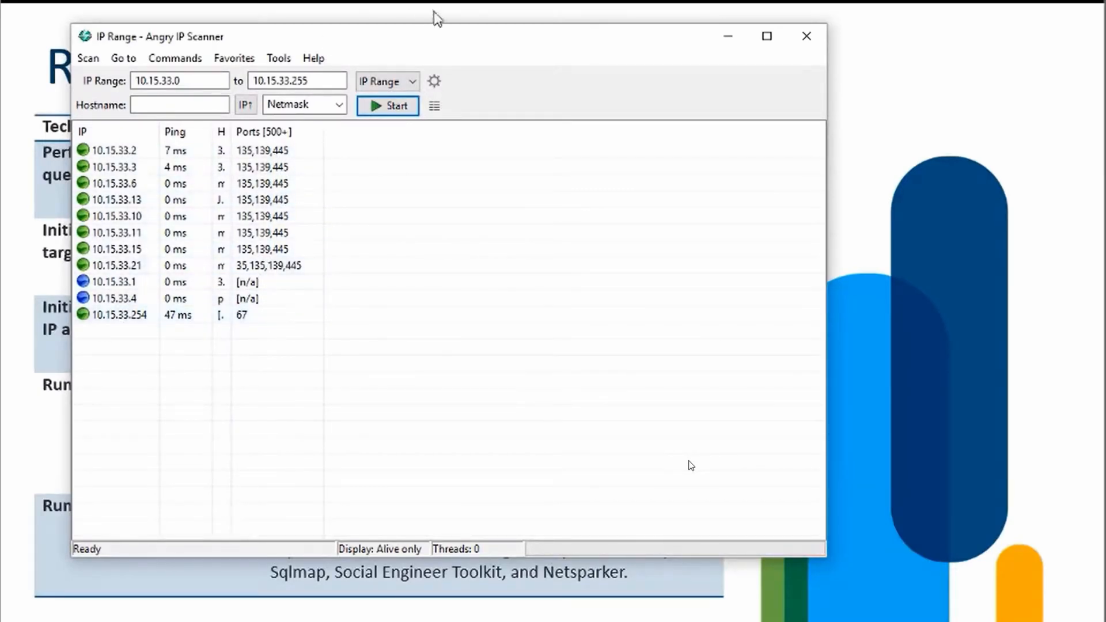
{"action": "mouse_move", "coordinate": [736, 58]}
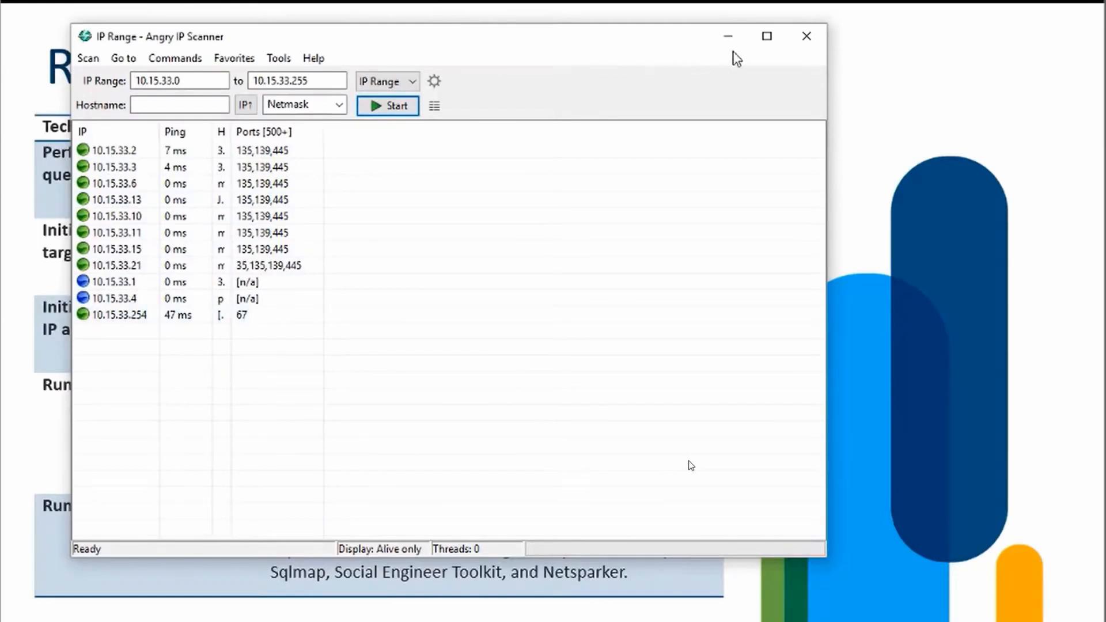